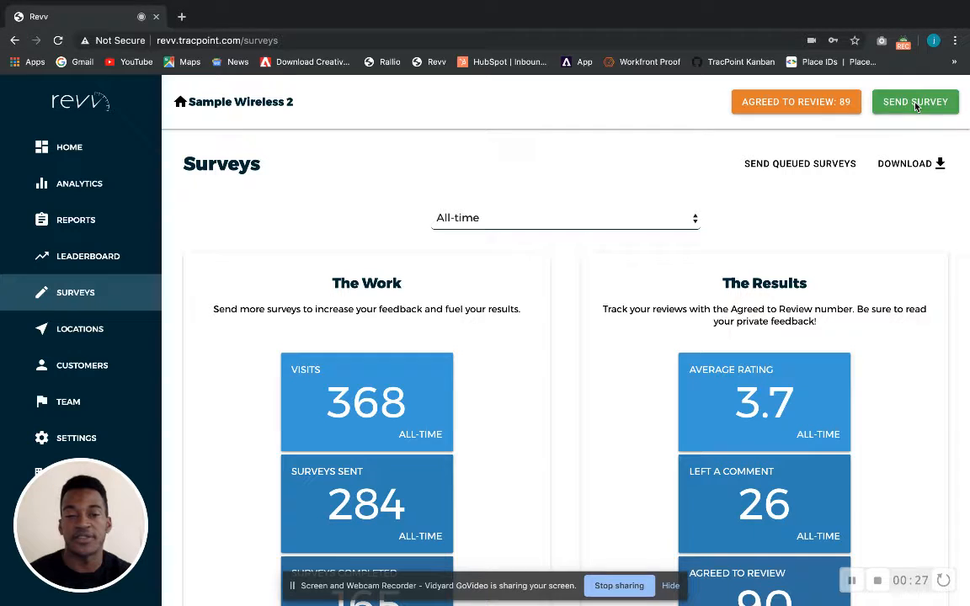
click(915, 102)
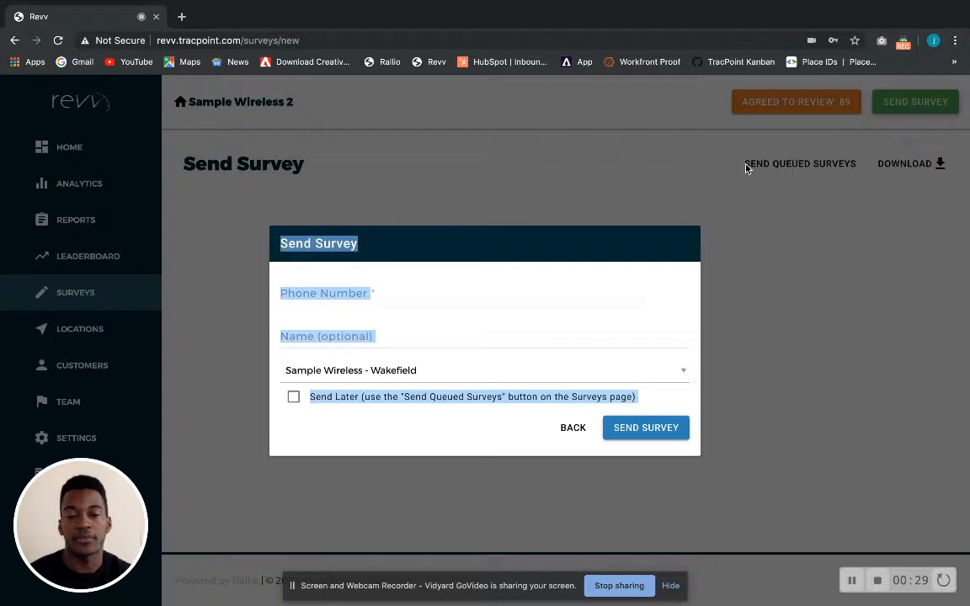
click(484, 293)
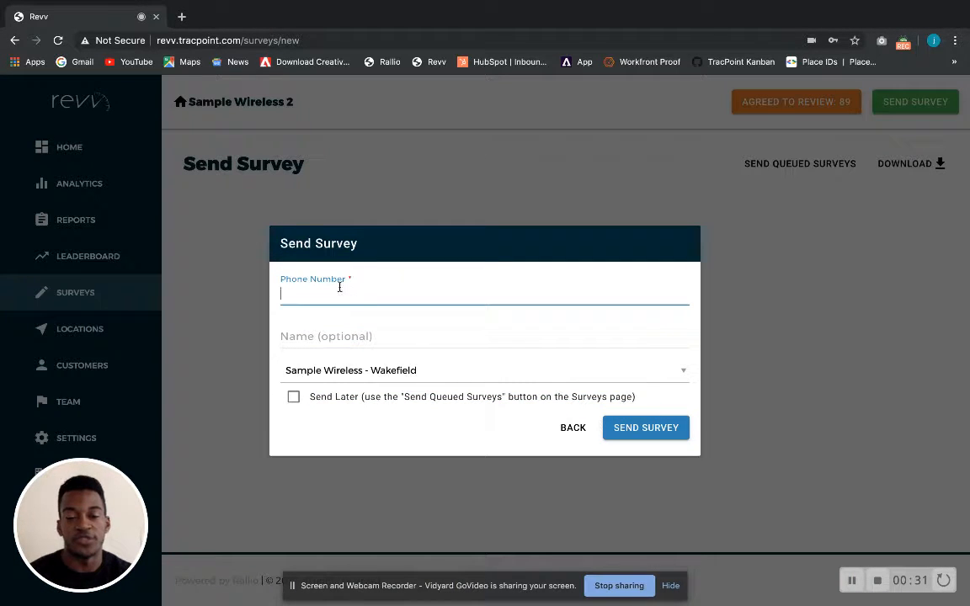
text(9999999999)
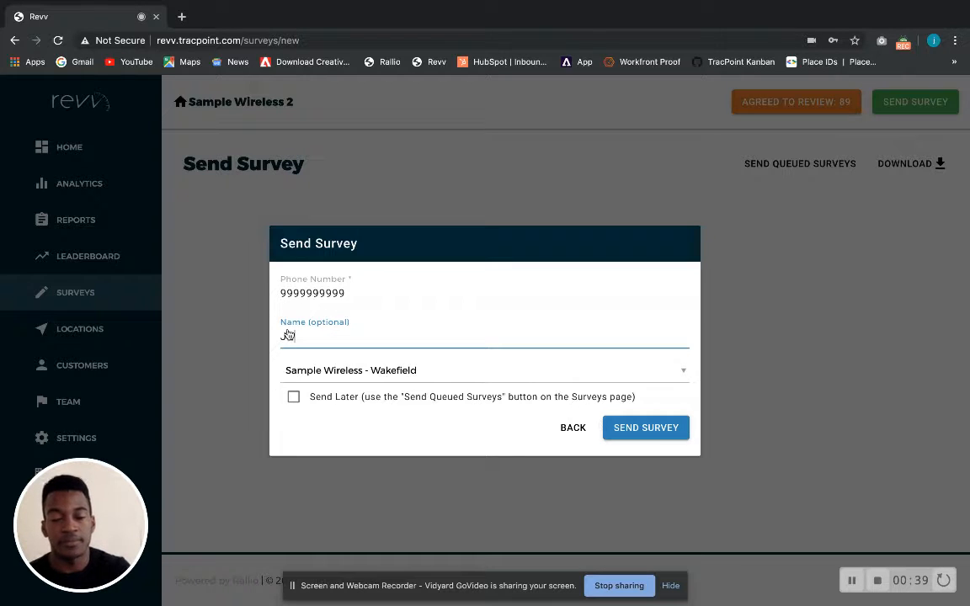
text(JC)
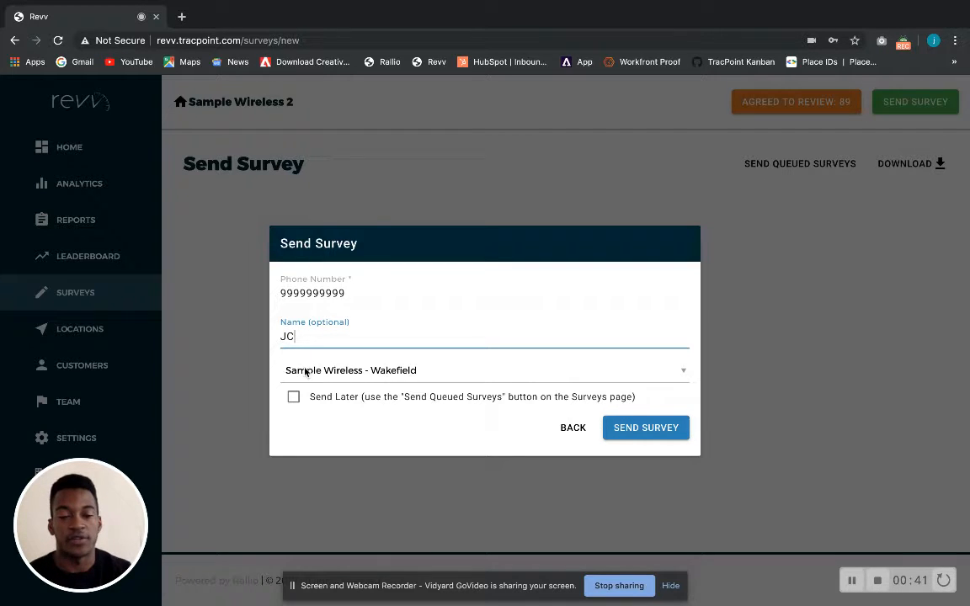
mouse_move(421, 377)
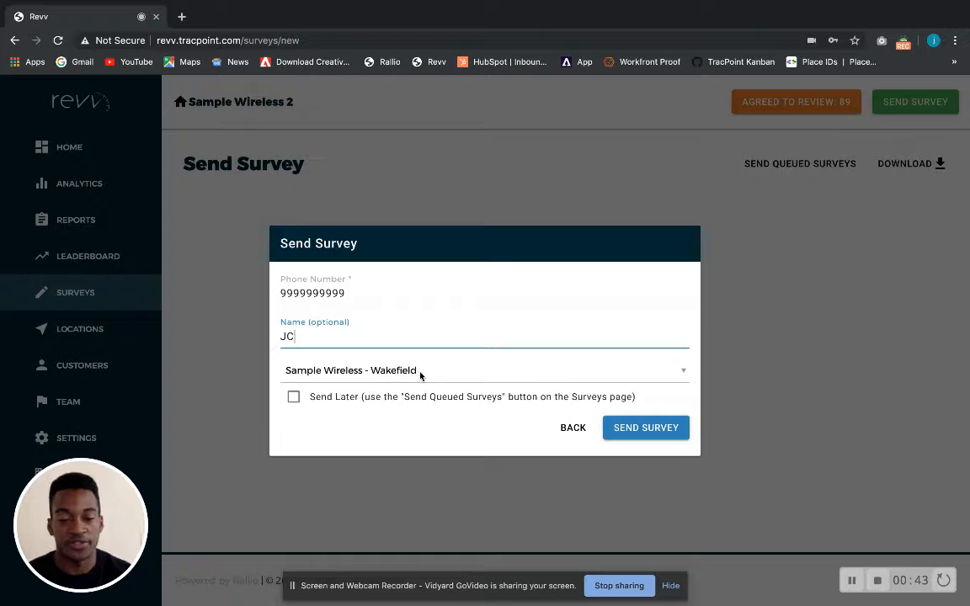
Step: Switch the survey location from Wakefield to Sample Wireless - Buffalo
click(485, 370)
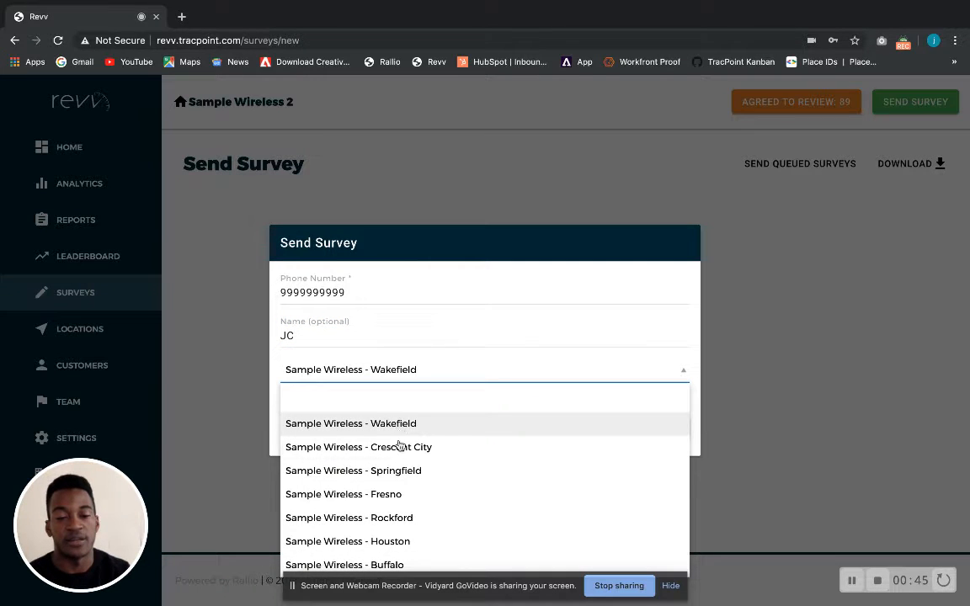
scroll(down, 3)
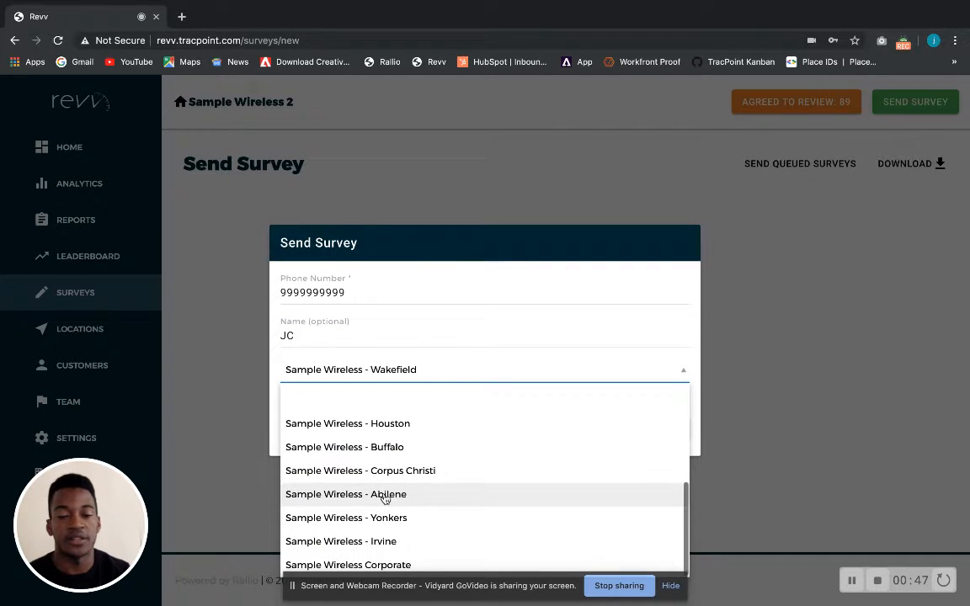
click(344, 448)
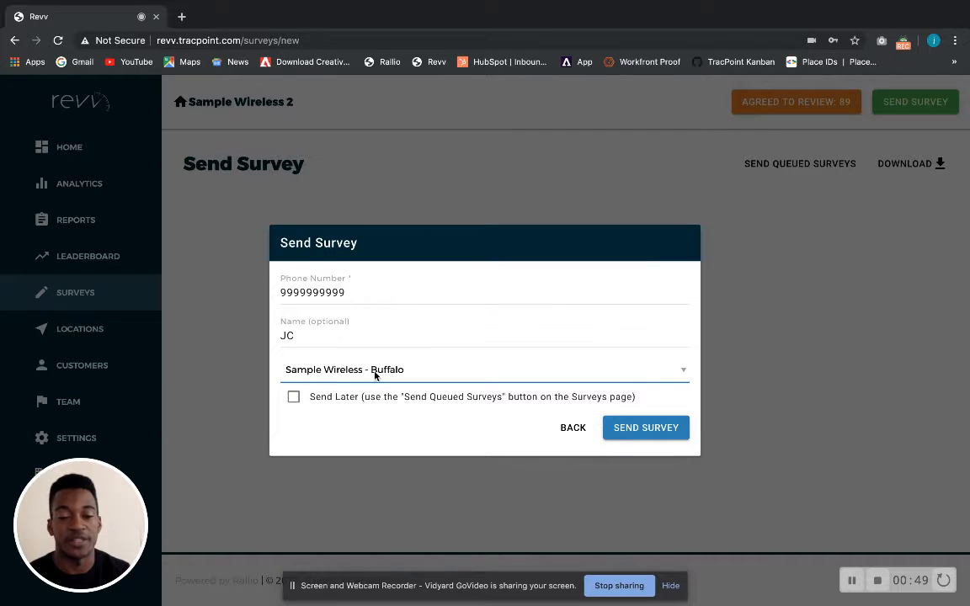
mouse_move(491, 390)
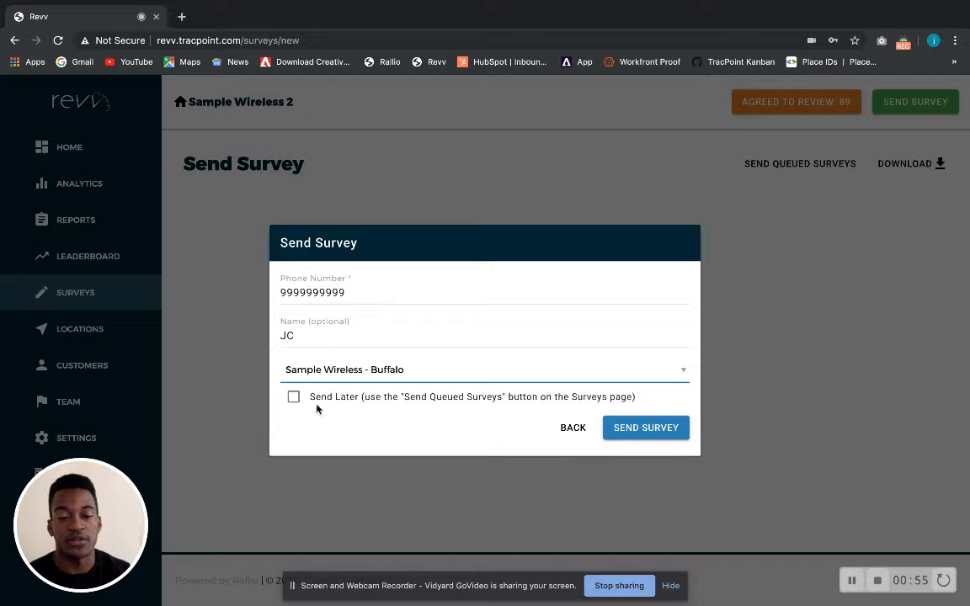
Step: Leave Send Later unchecked and send the survey to JC immediately
click(293, 397)
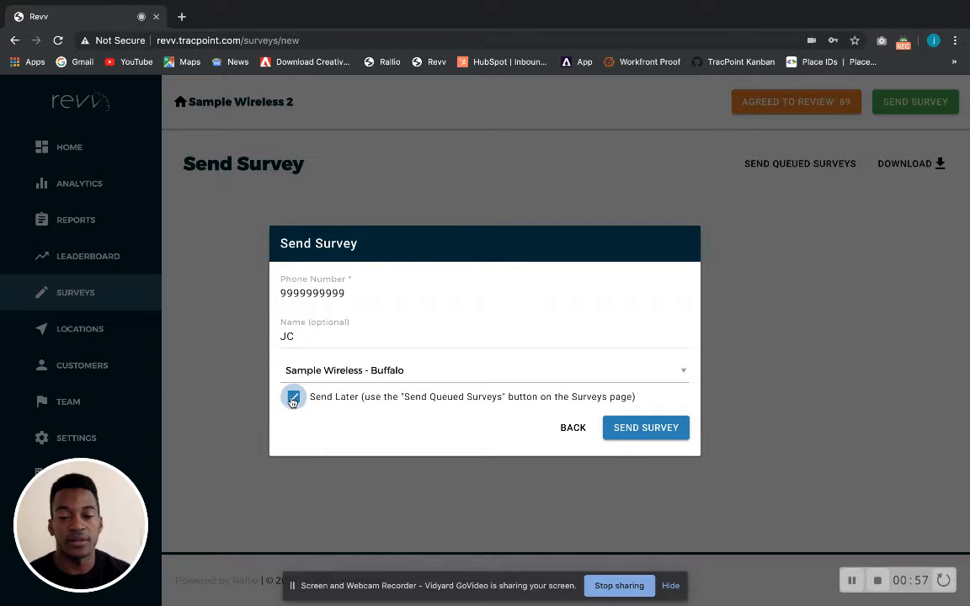
click(293, 397)
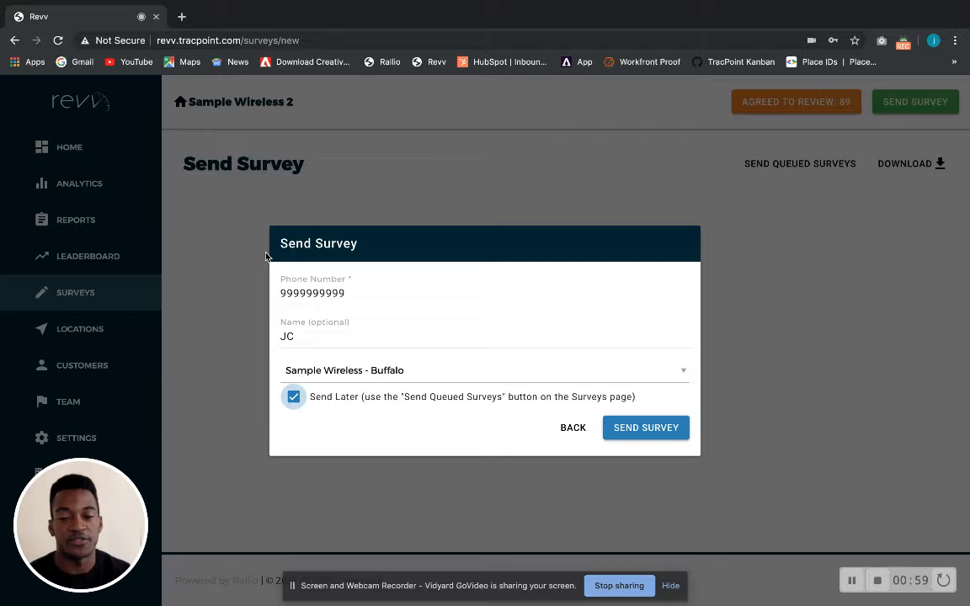
mouse_move(480, 375)
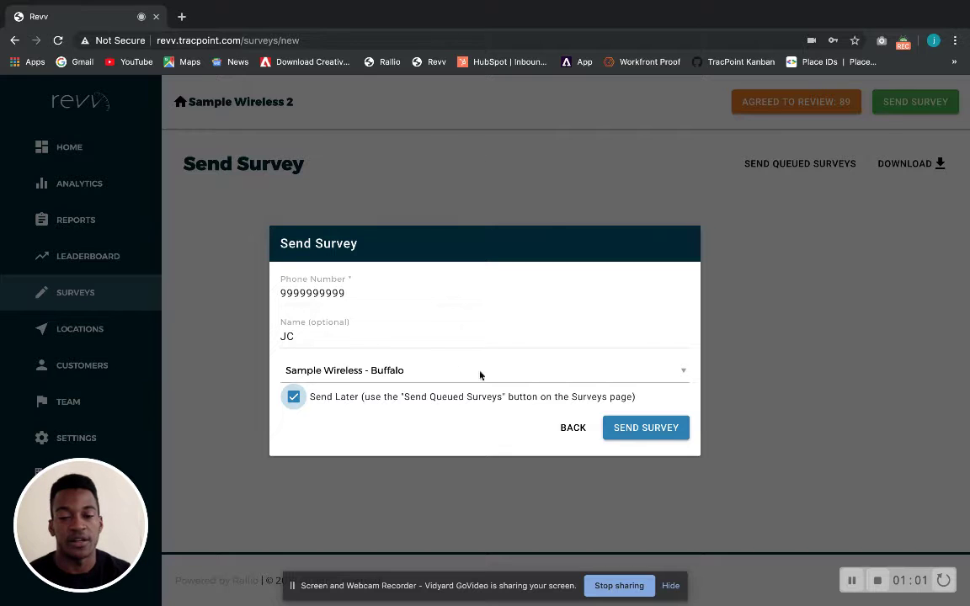
click(293, 396)
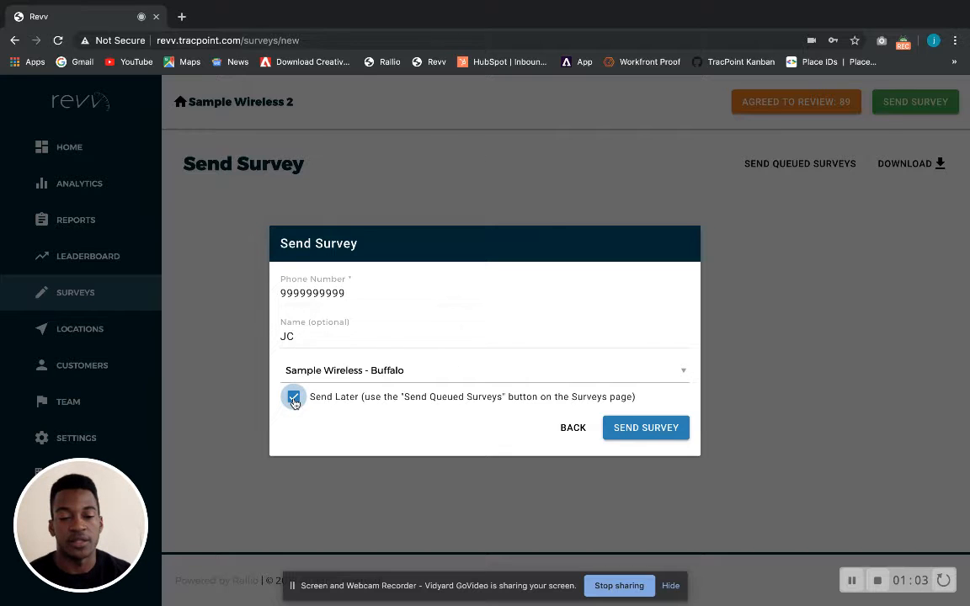
click(293, 396)
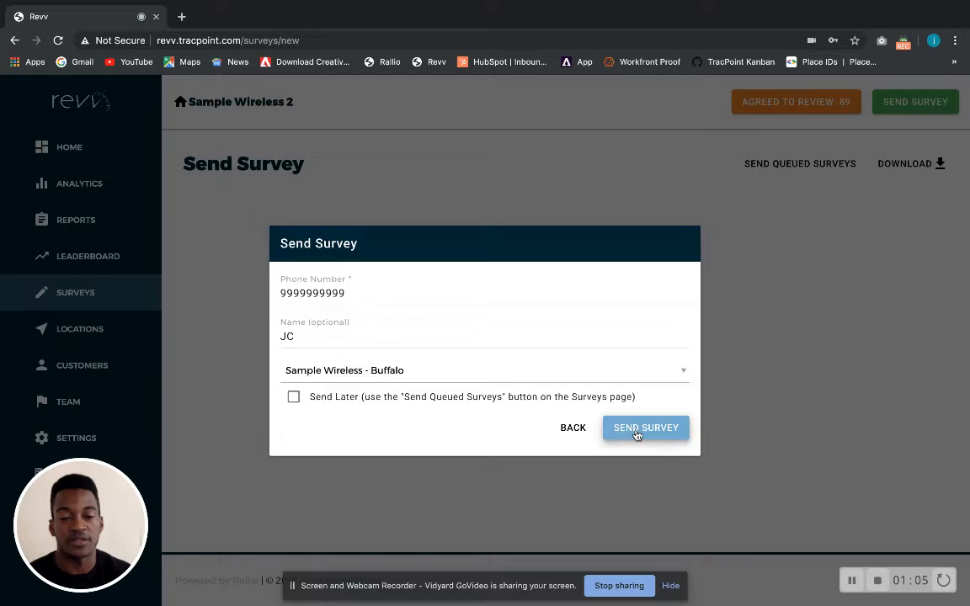
click(646, 428)
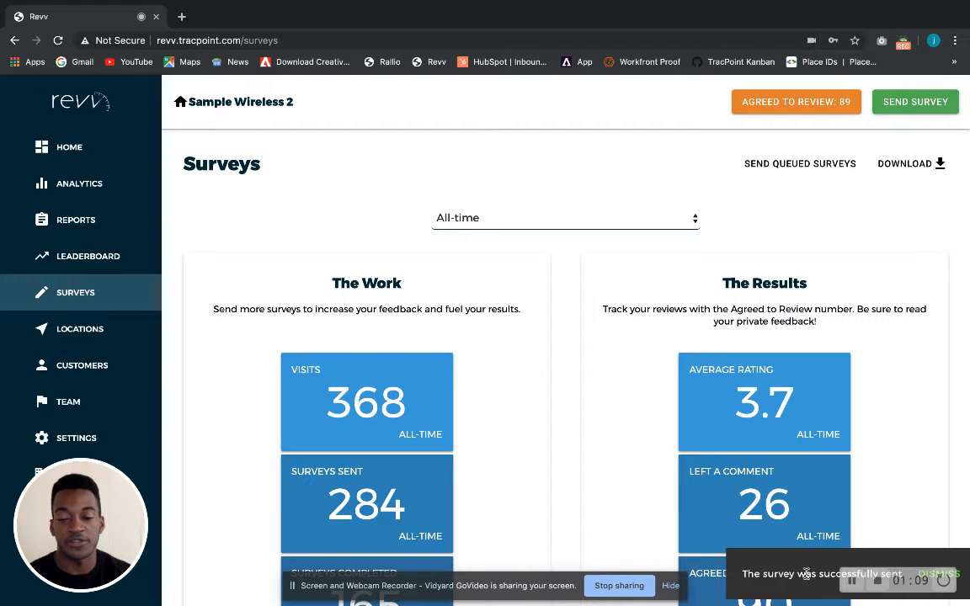
mouse_move(722, 300)
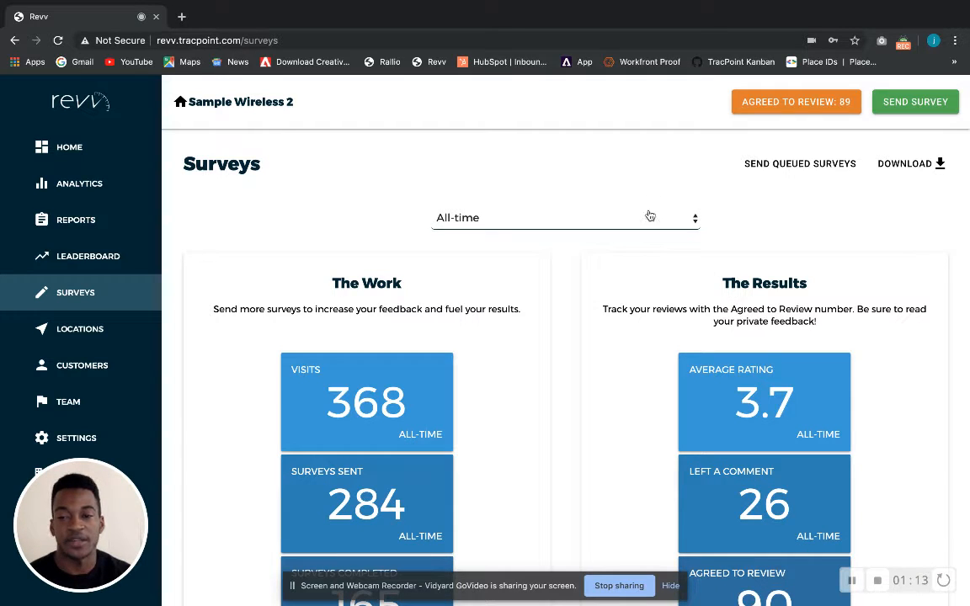
mouse_move(412, 253)
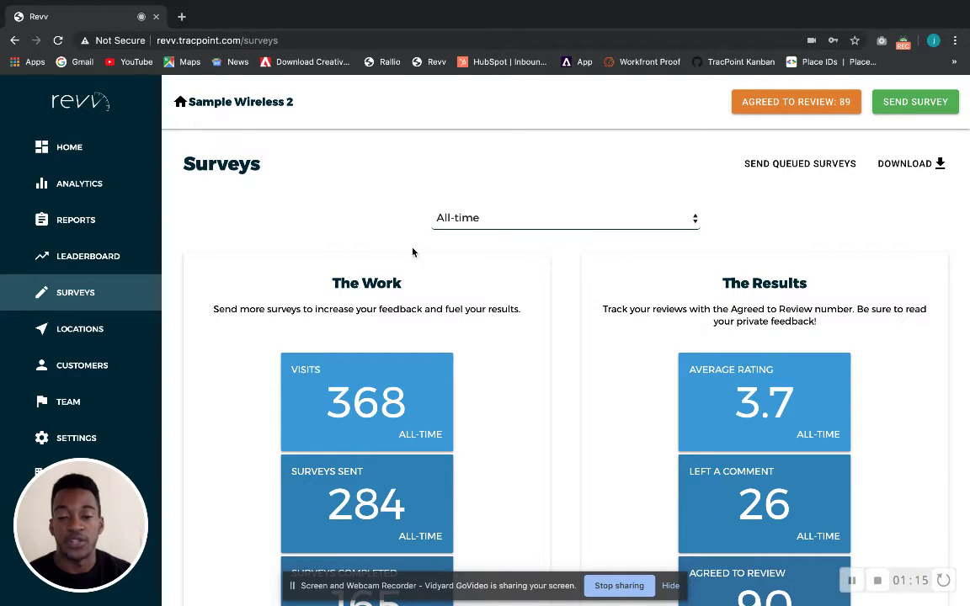
mouse_move(400, 243)
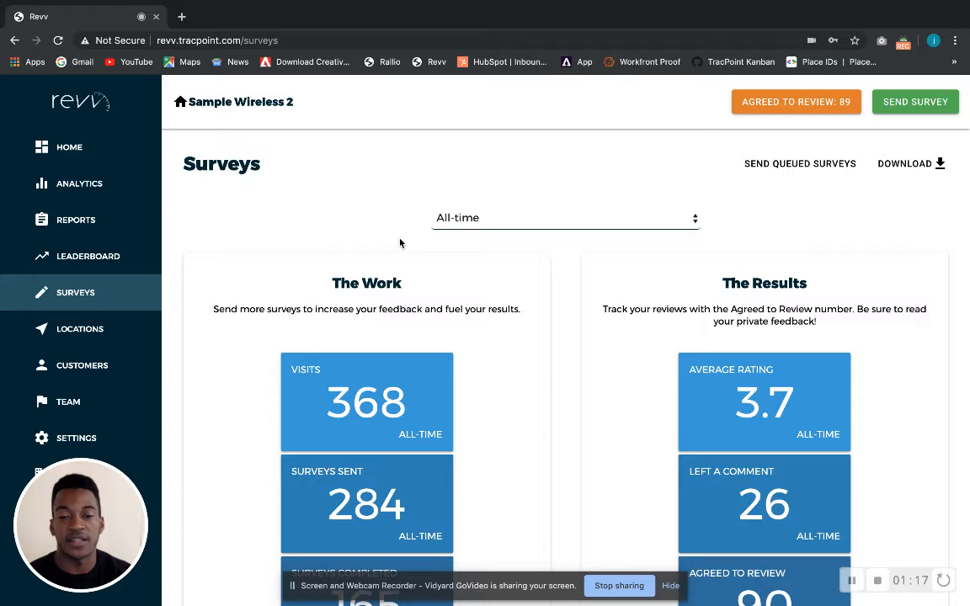
mouse_move(738, 270)
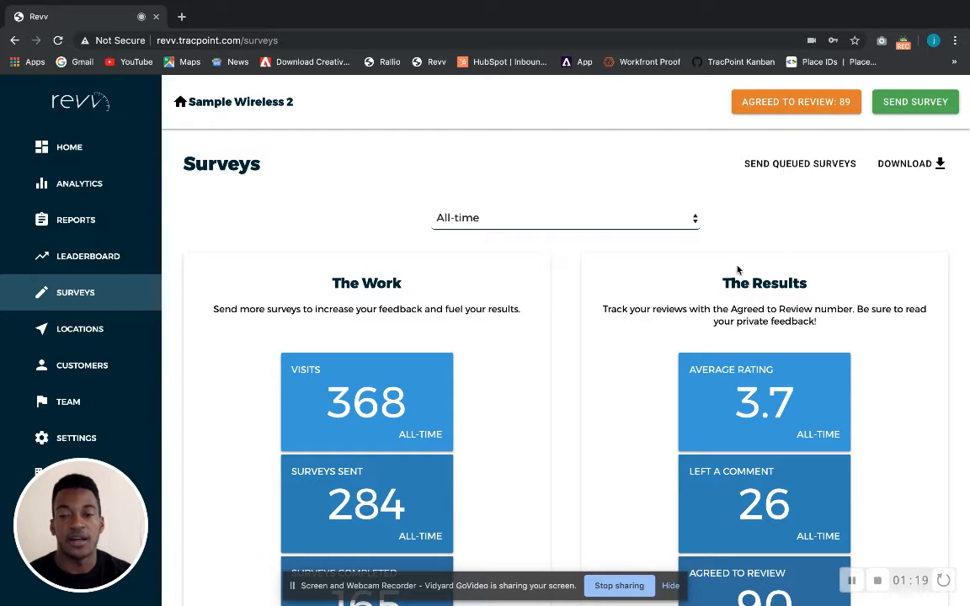
mouse_move(799, 164)
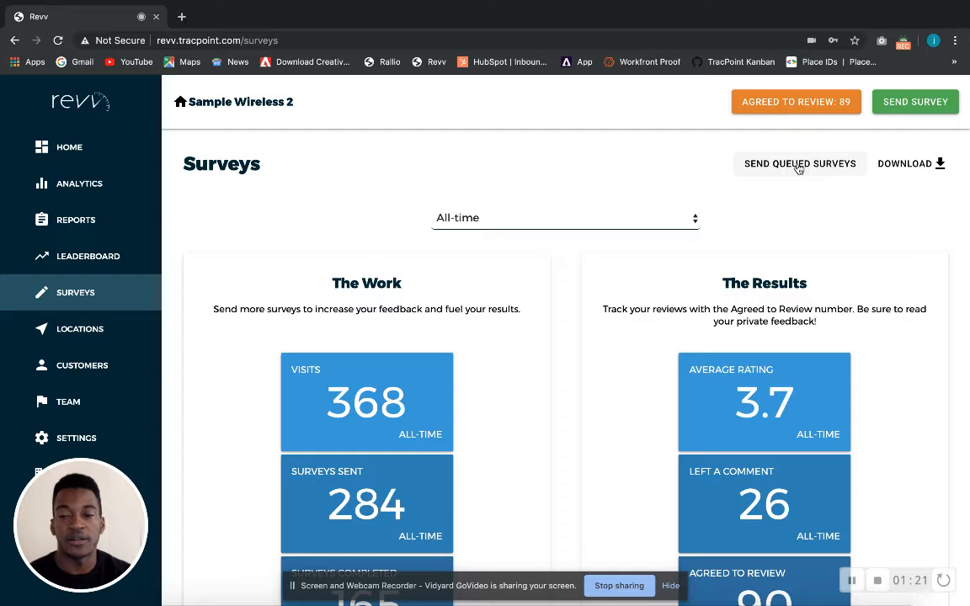
Step: Request delivery of all queued surveys to show the Send Queued Surveys confirmation
click(799, 164)
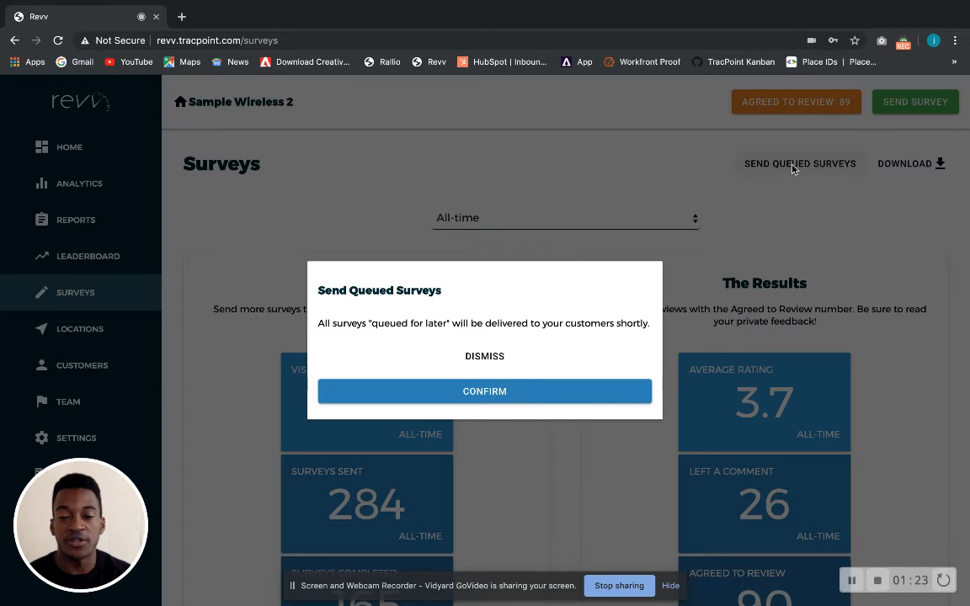
mouse_move(484, 391)
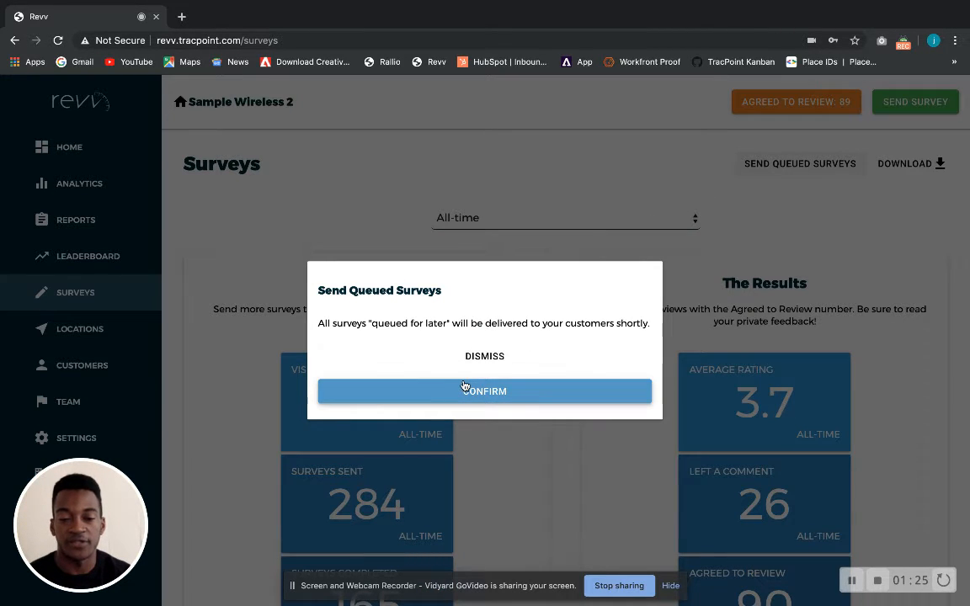
mouse_move(476, 409)
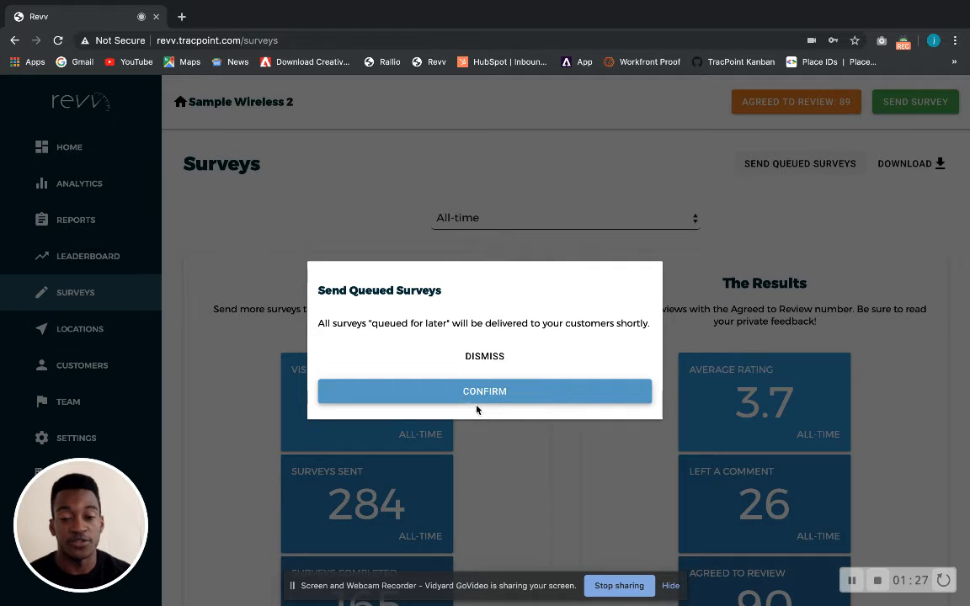
mouse_move(485, 355)
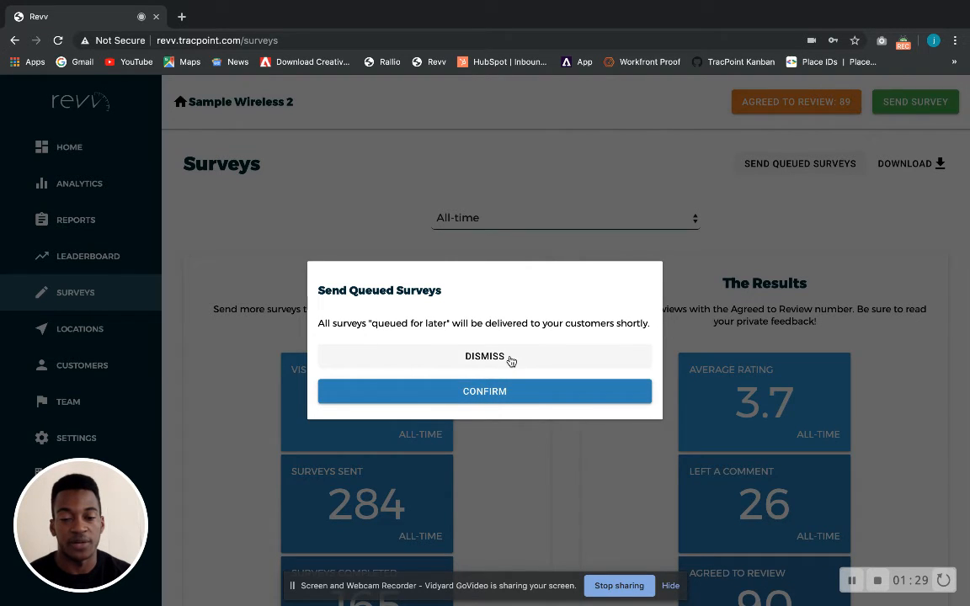